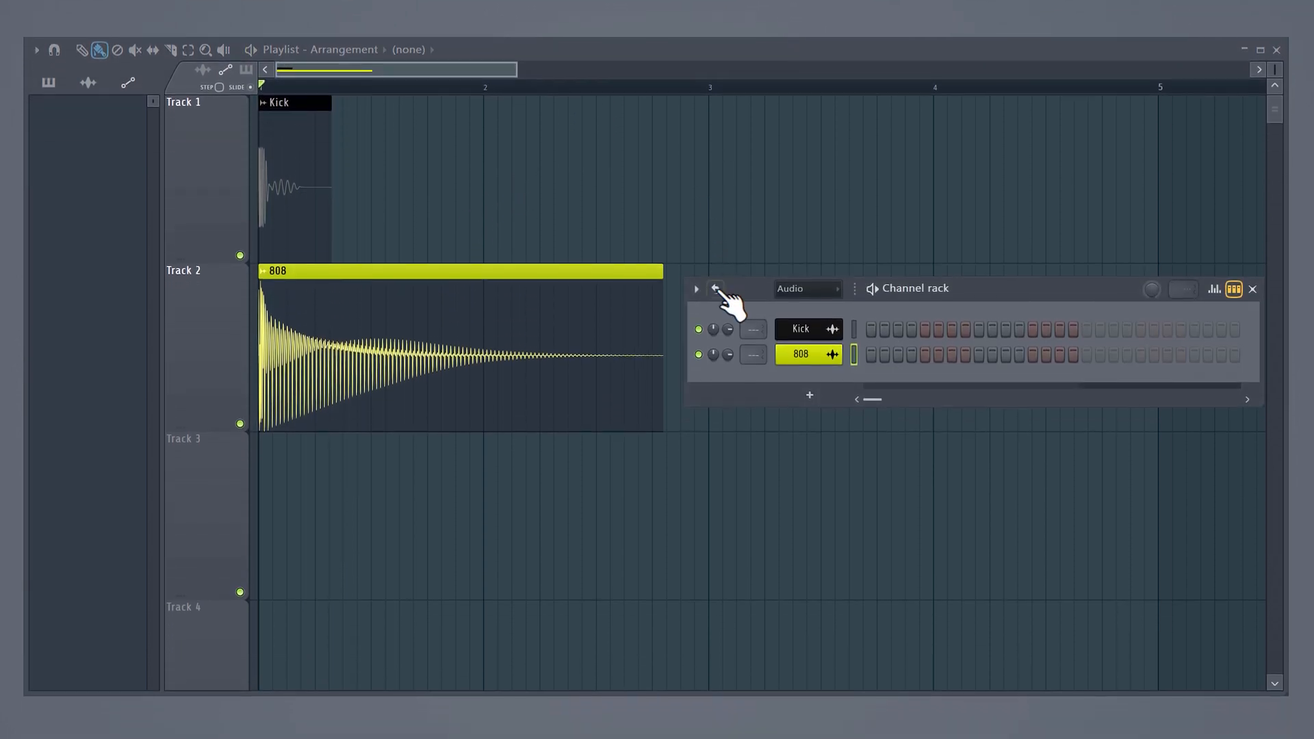
- Create an automation clip for the 808 channel volume, close the Channel rack, and open the 808 sampler
right_click(716, 288)
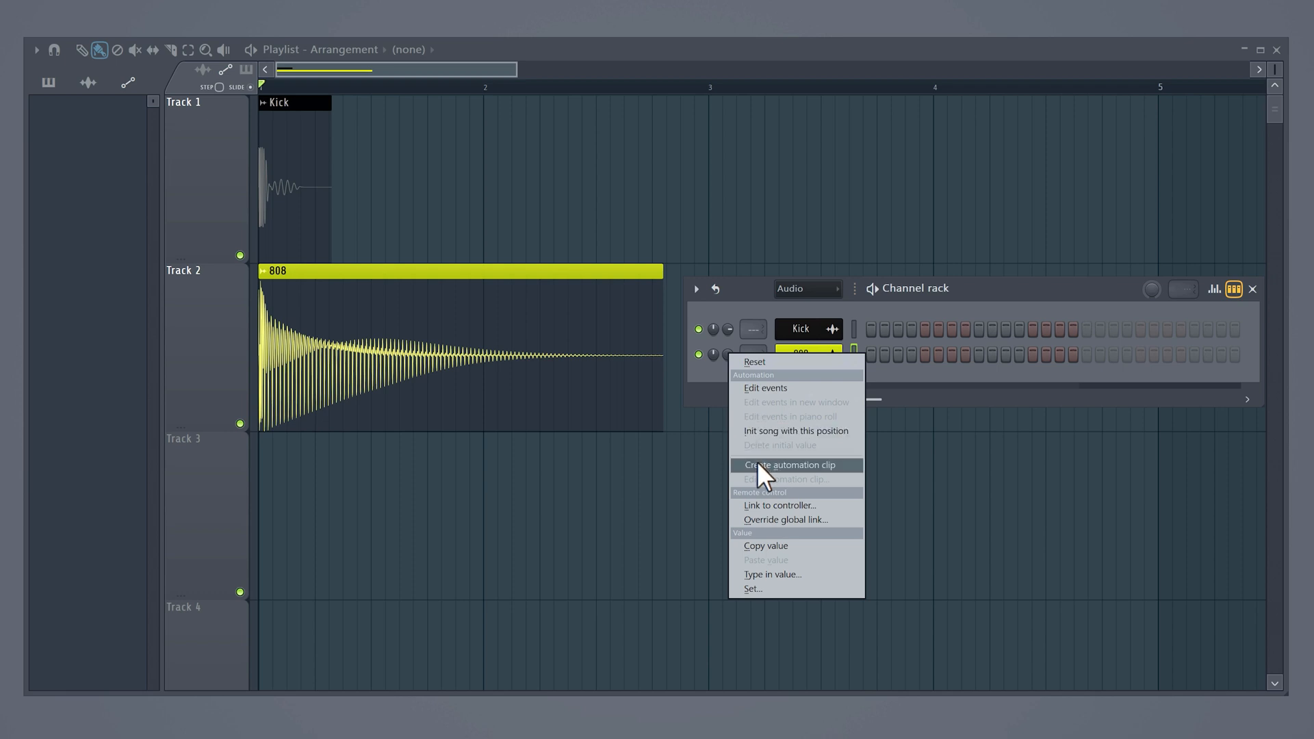
left_click(789, 464)
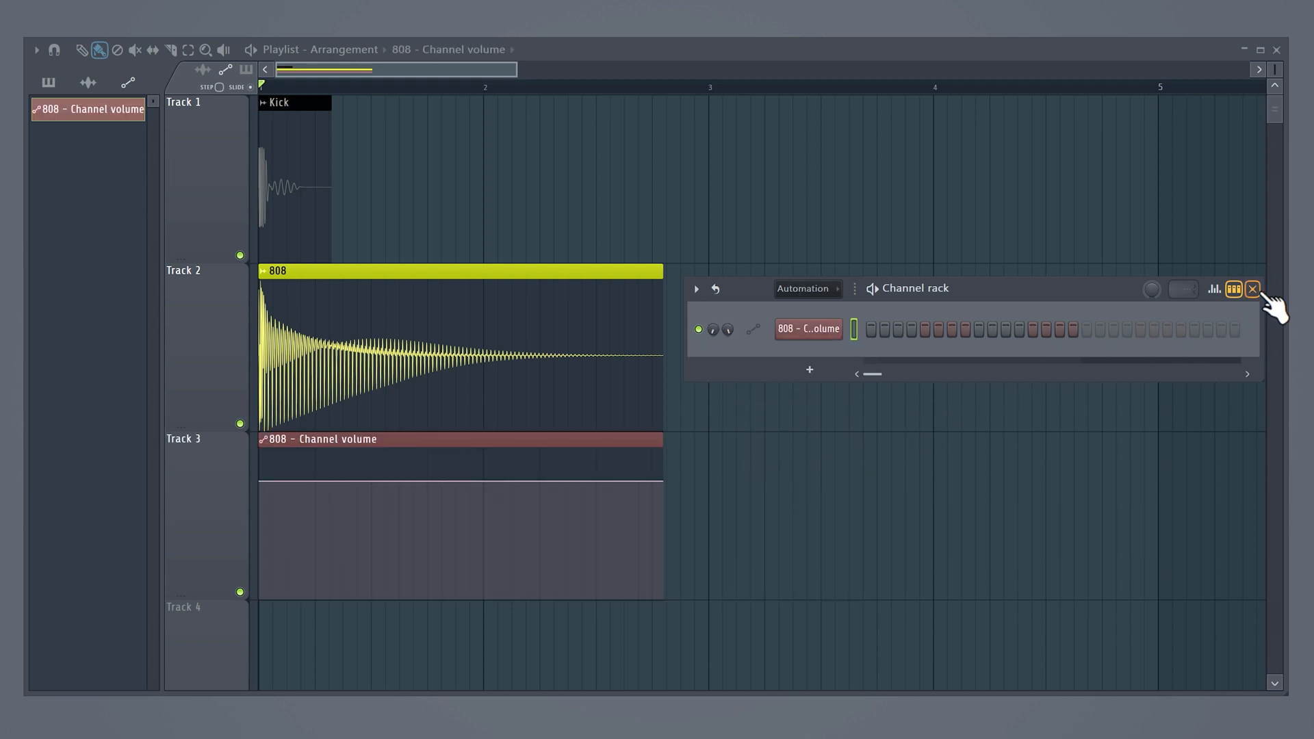
left_click(1253, 288)
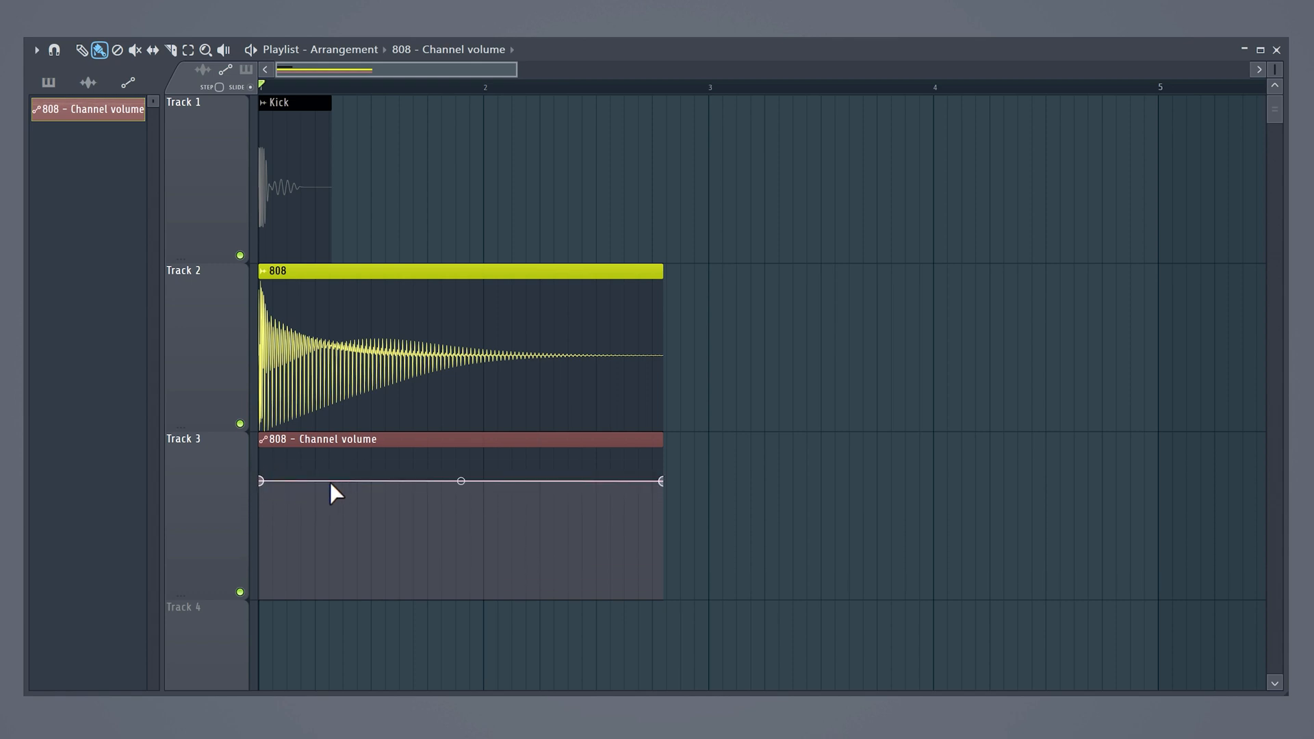
mouse_move(304, 490)
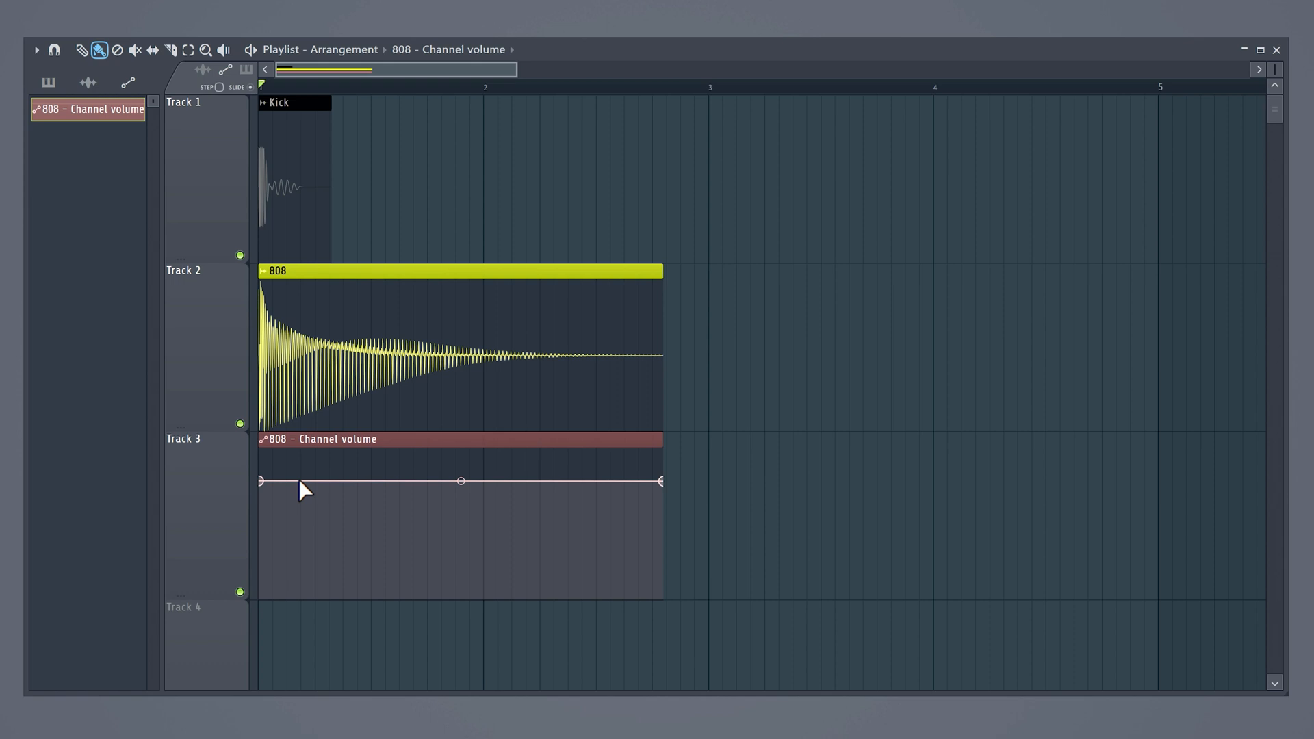
left_click(289, 481)
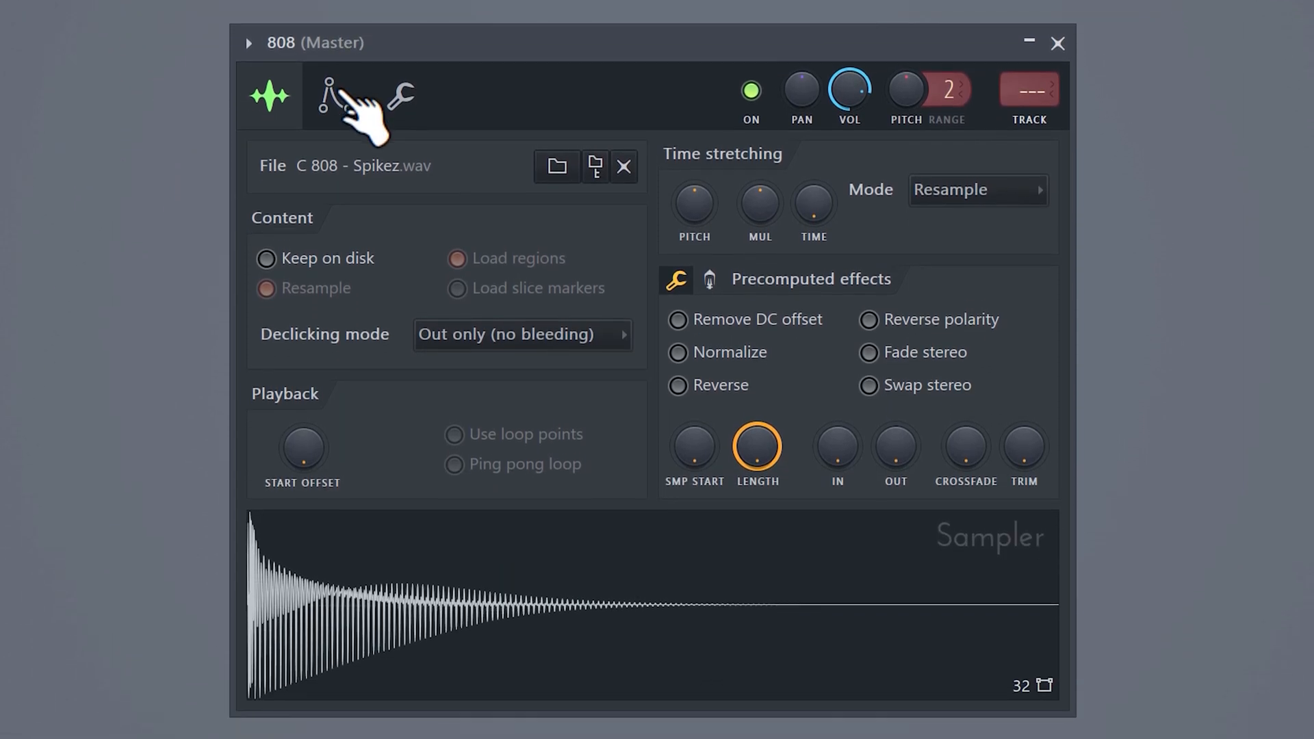
- Enable the 808 volume envelope with a shortened attack, then close the sampler window
left_click(333, 94)
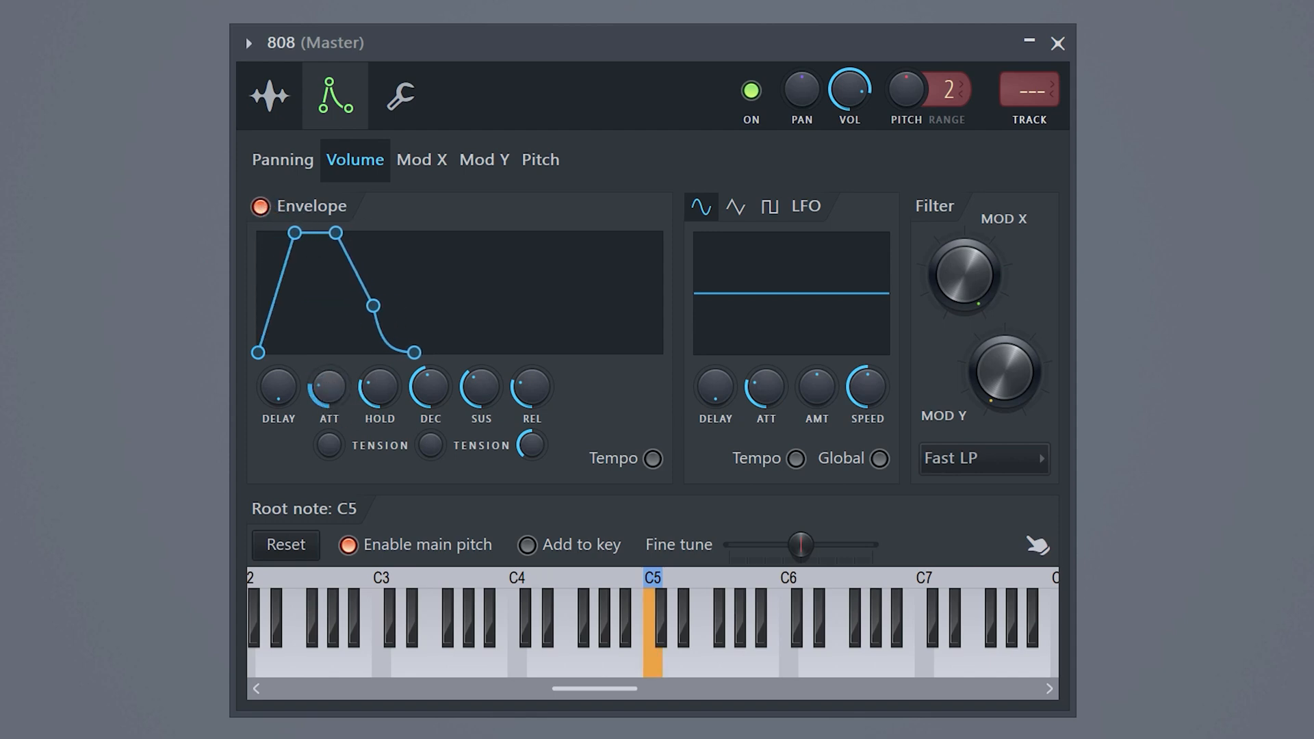
left_click_drag(297, 232, 275, 233)
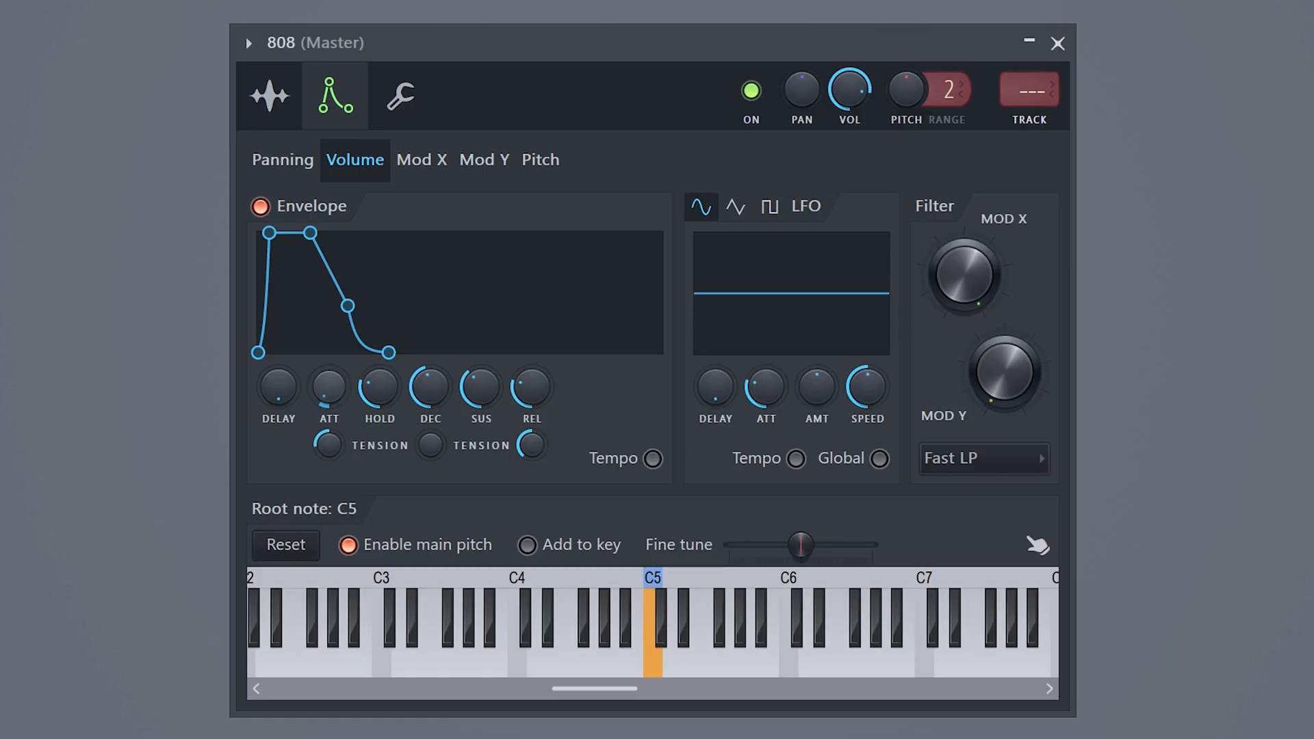
left_click(1057, 42)
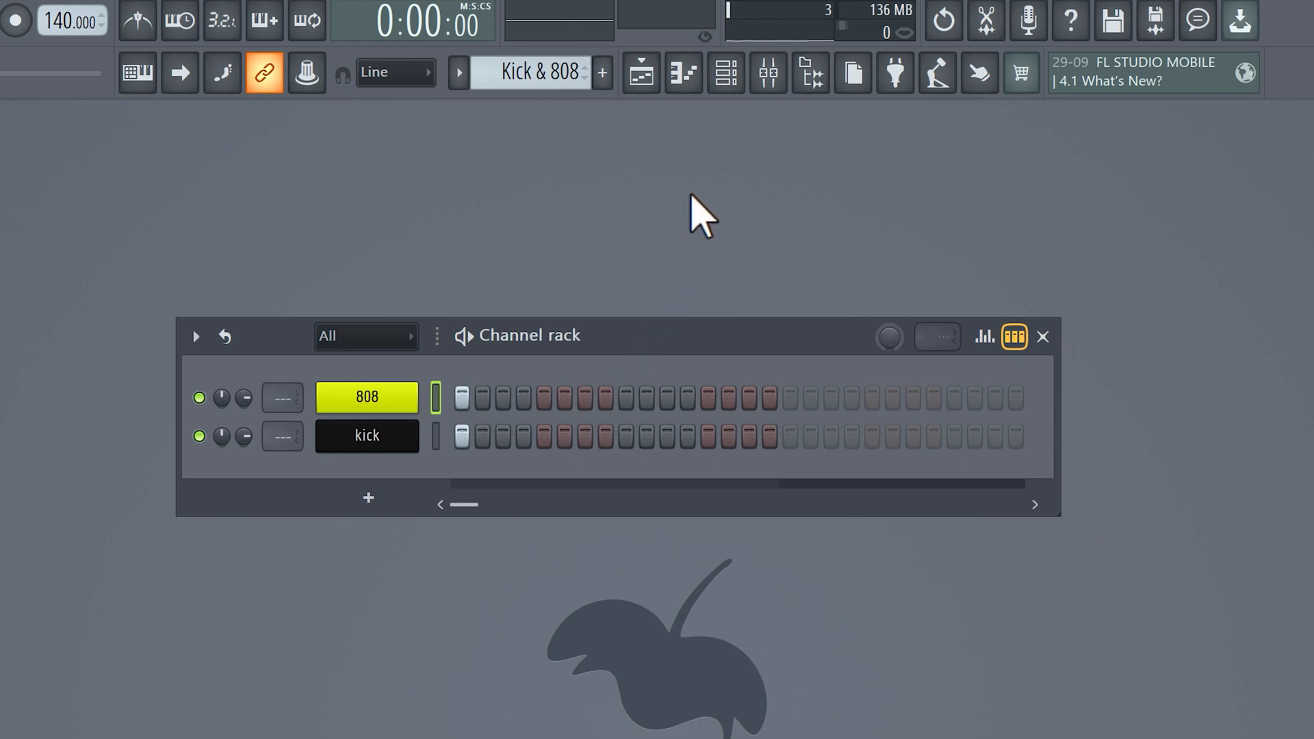
- Open the Mixer to route the 808 and kick channels to their own inserts
left_click(766, 73)
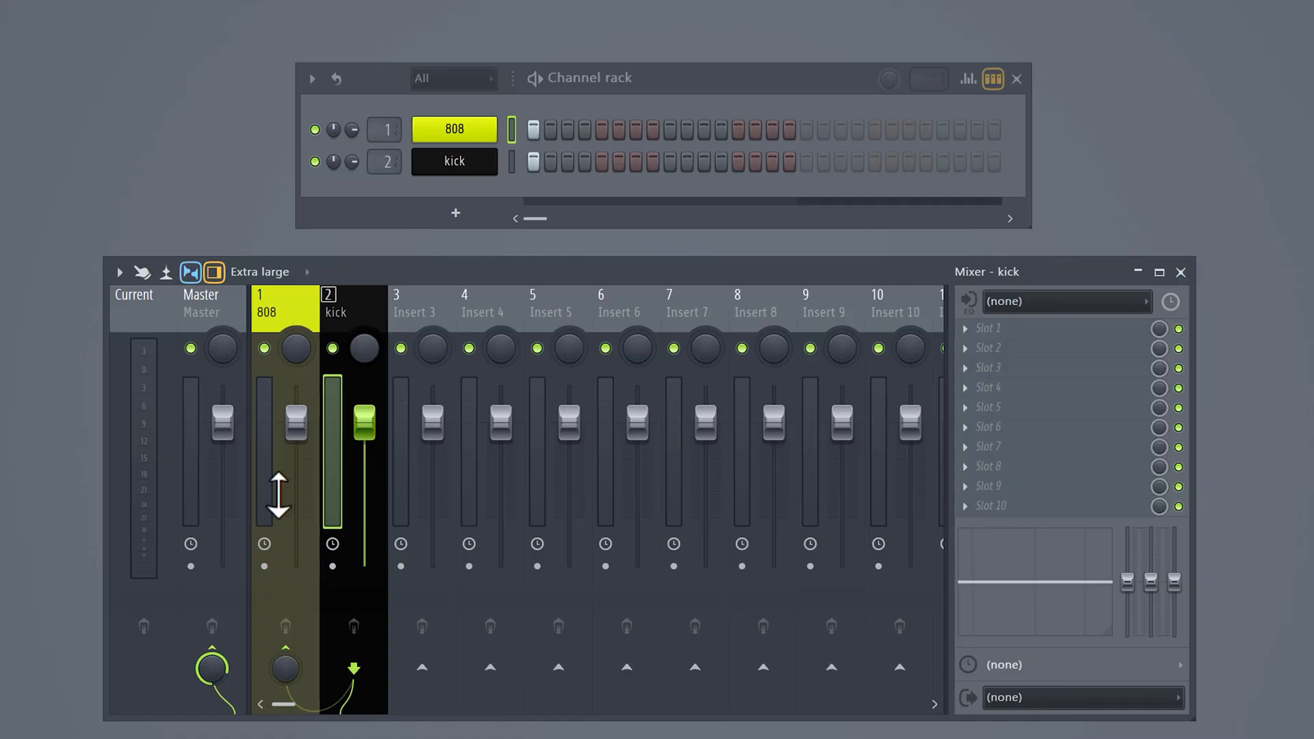
- Load Fruity Limiter on the 808 insert with the kick as its sidechain source
left_click(284, 302)
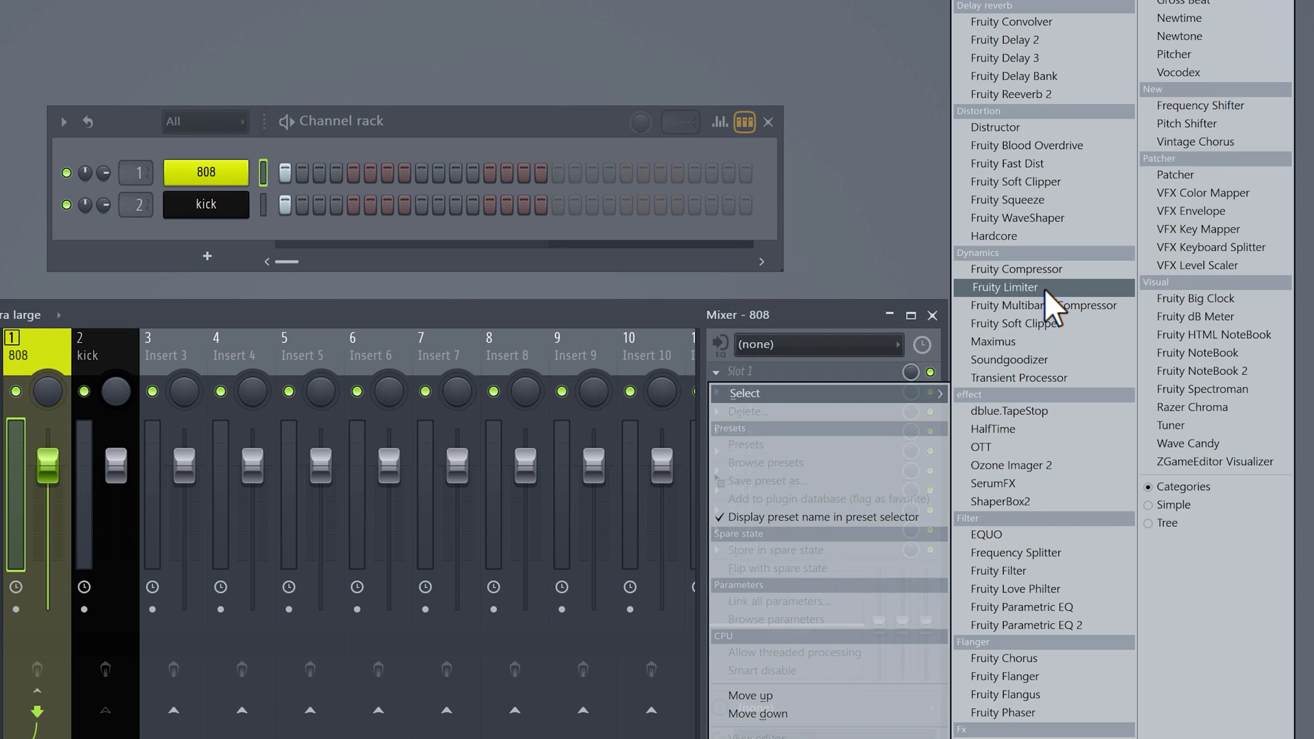
left_click(1002, 288)
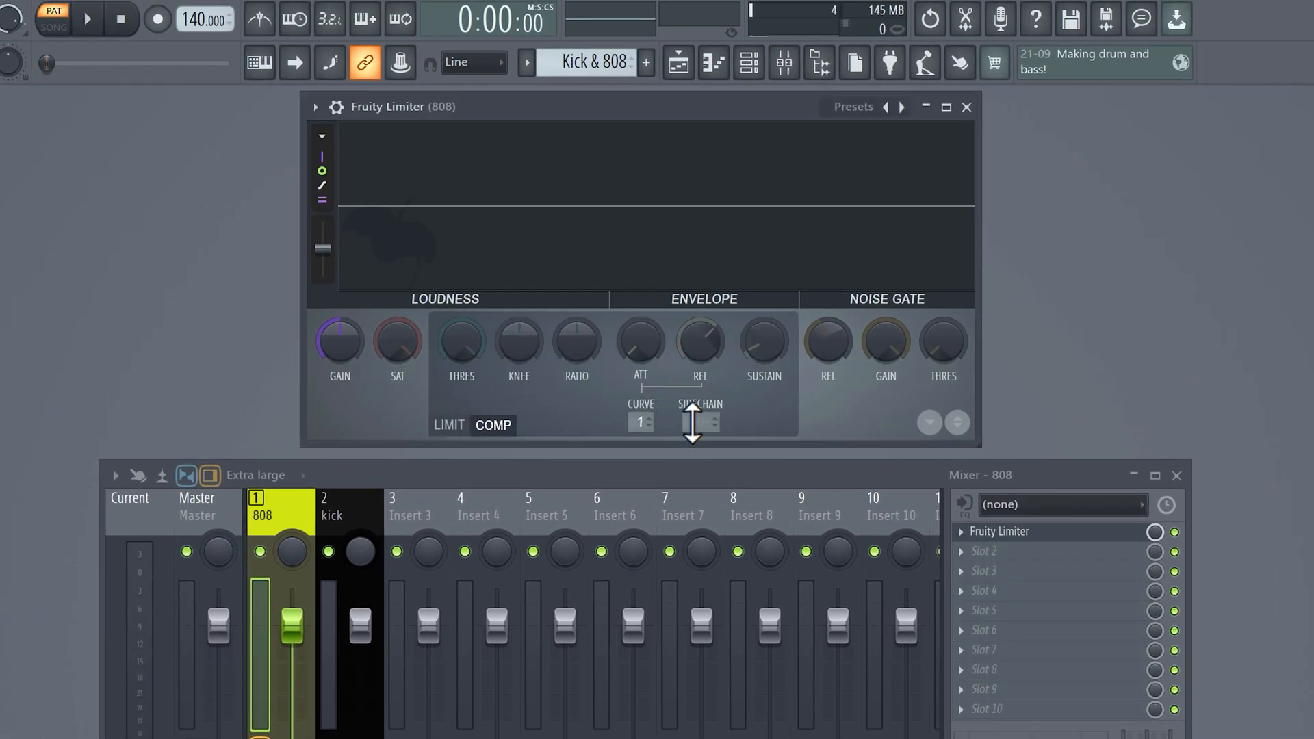
left_click(699, 422)
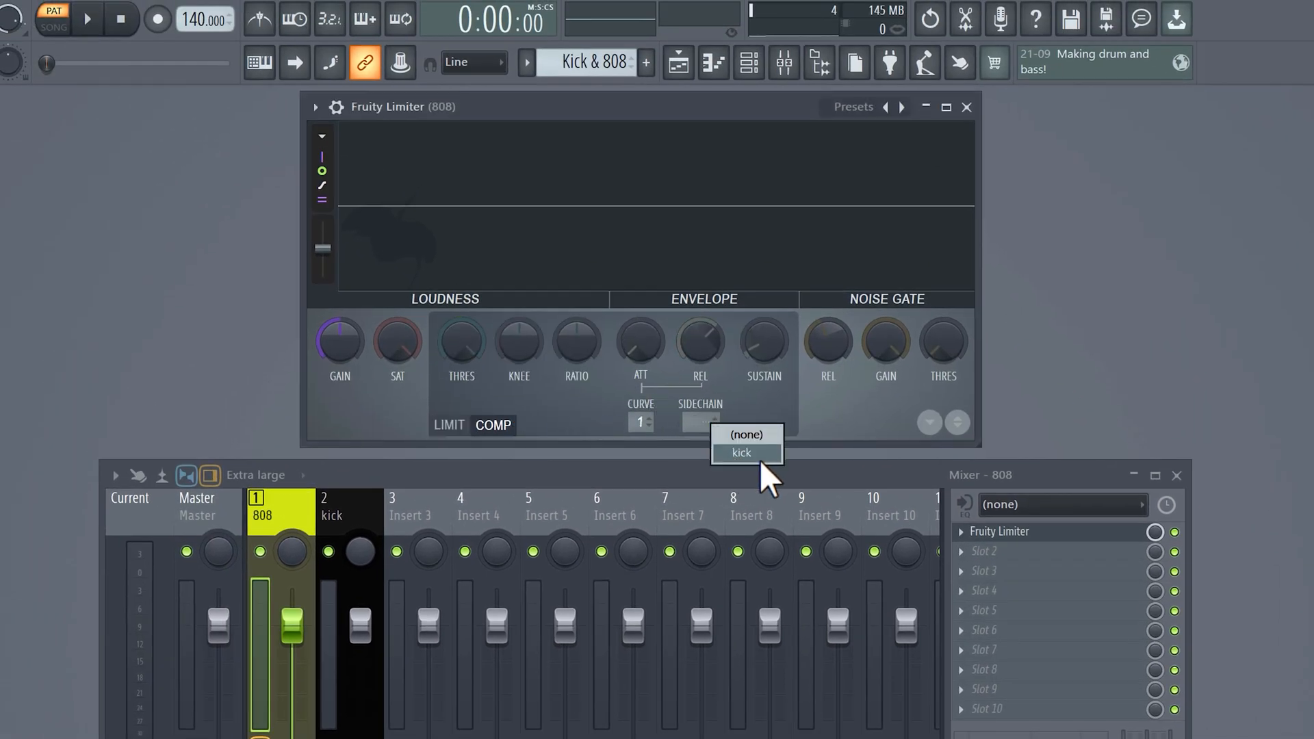
left_click(741, 453)
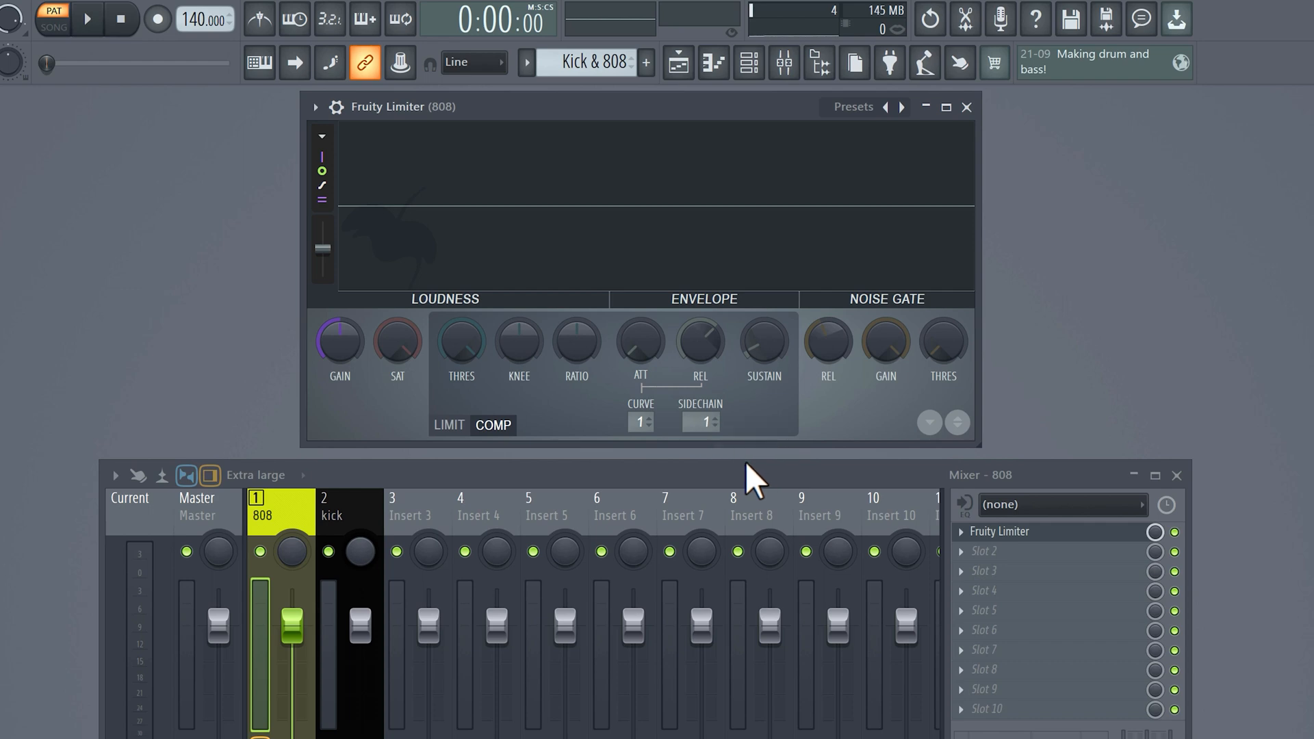
mouse_move(745, 470)
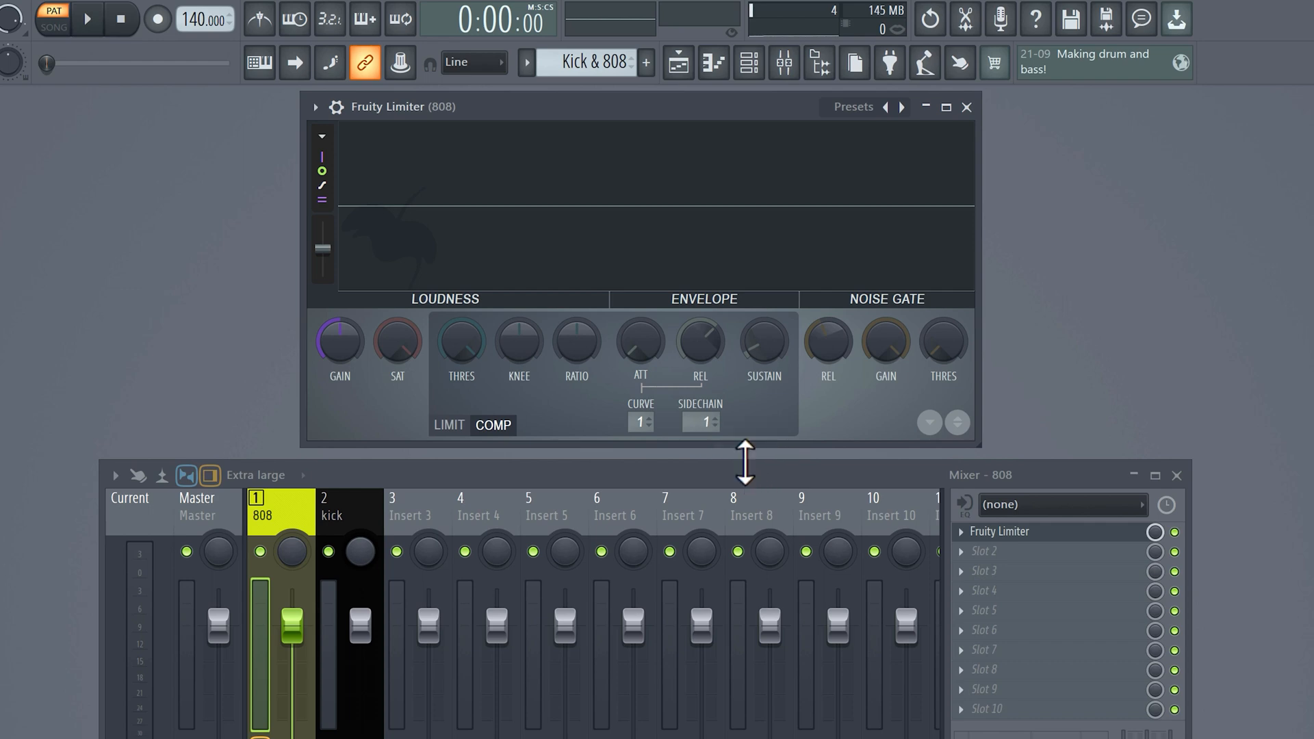
left_click(87, 19)
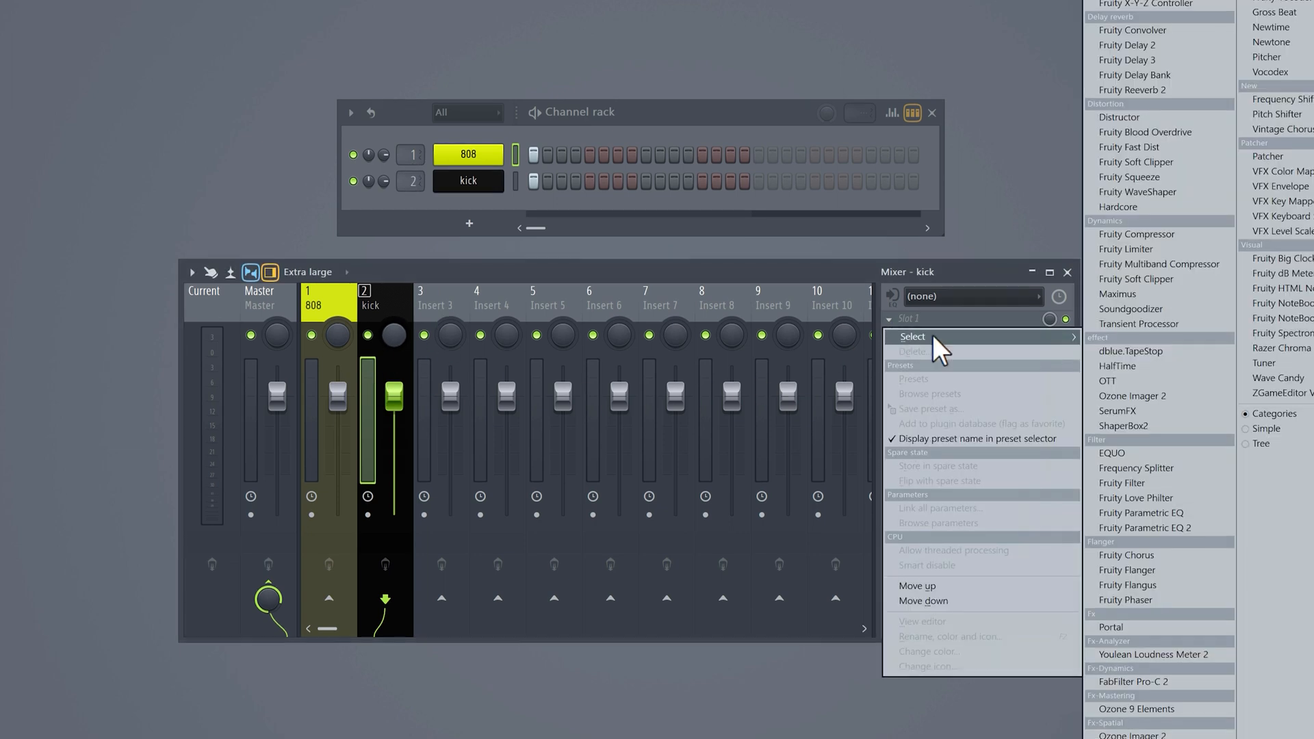
- Add a Fruity Peak Controller to the kick insert and Parametric EQ 2 to the 808's second slot
left_click(911, 336)
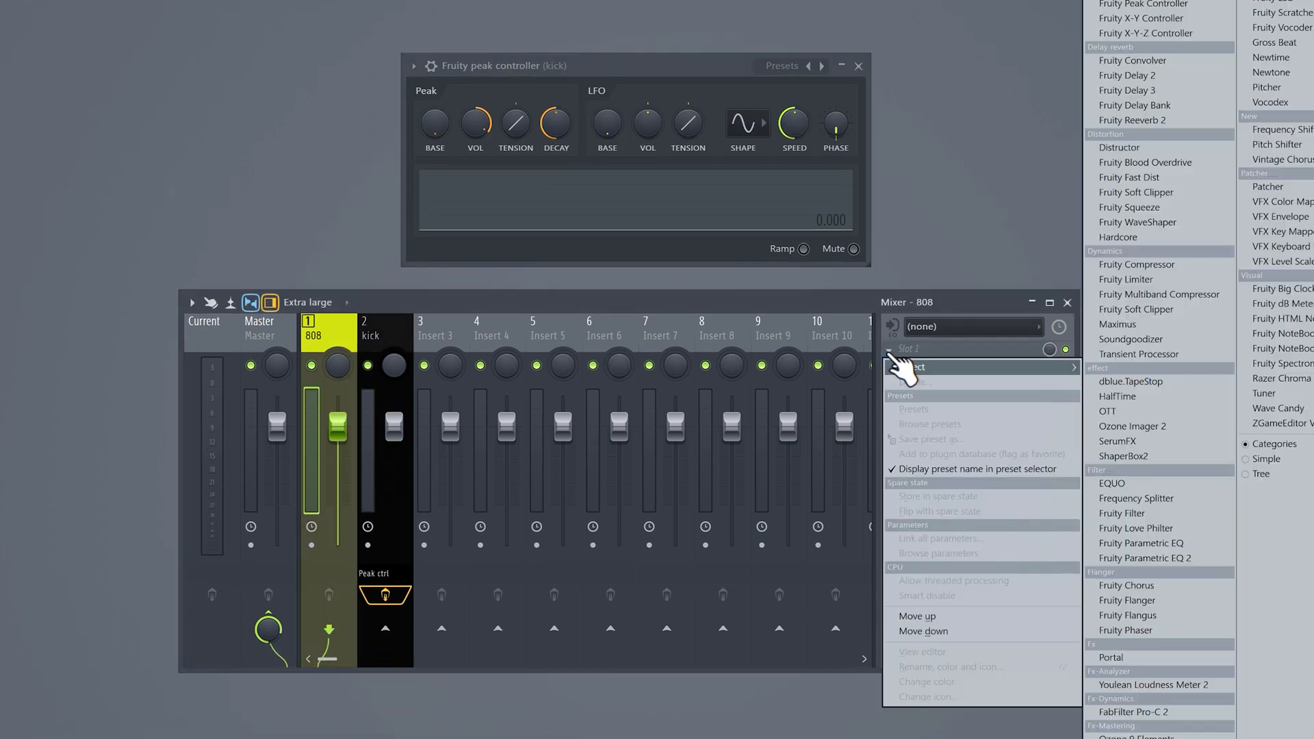
left_click(1146, 558)
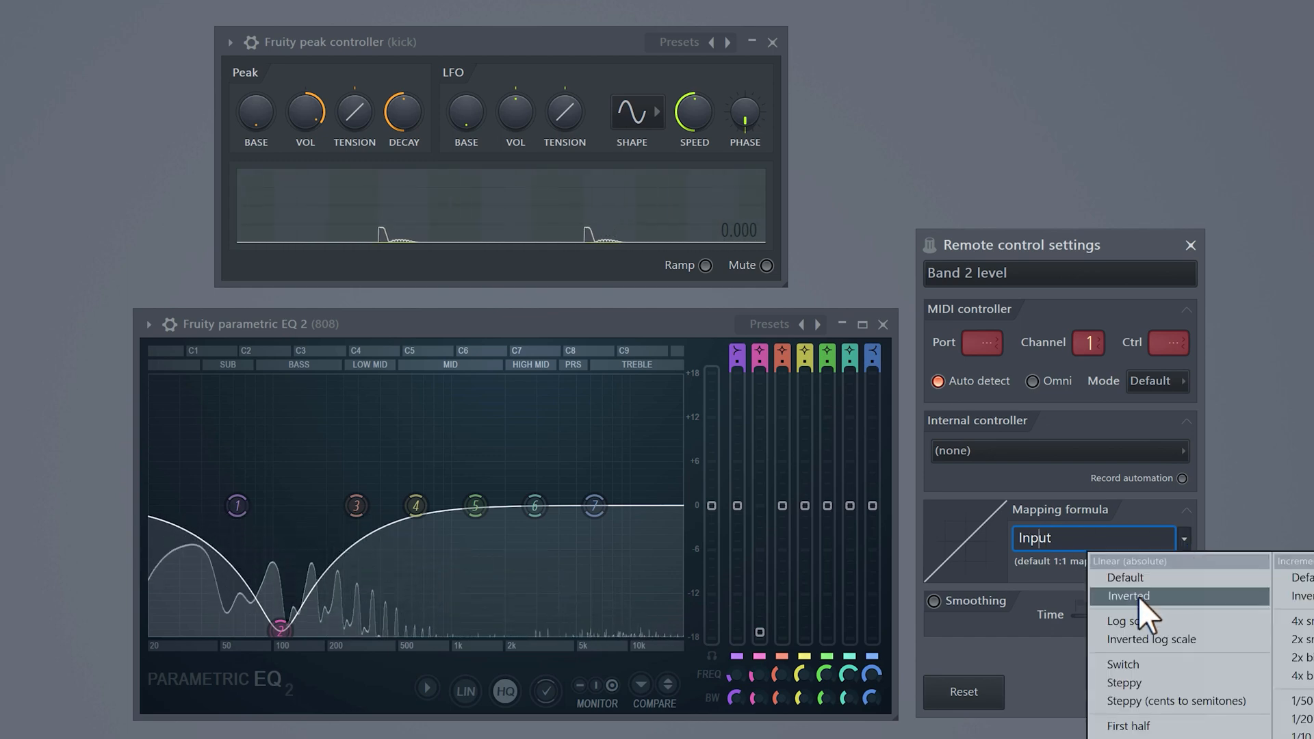
- Invert the EQ band 2 mapping and tune the peak controller's BASE and VOL knobs
left_click(1058, 450)
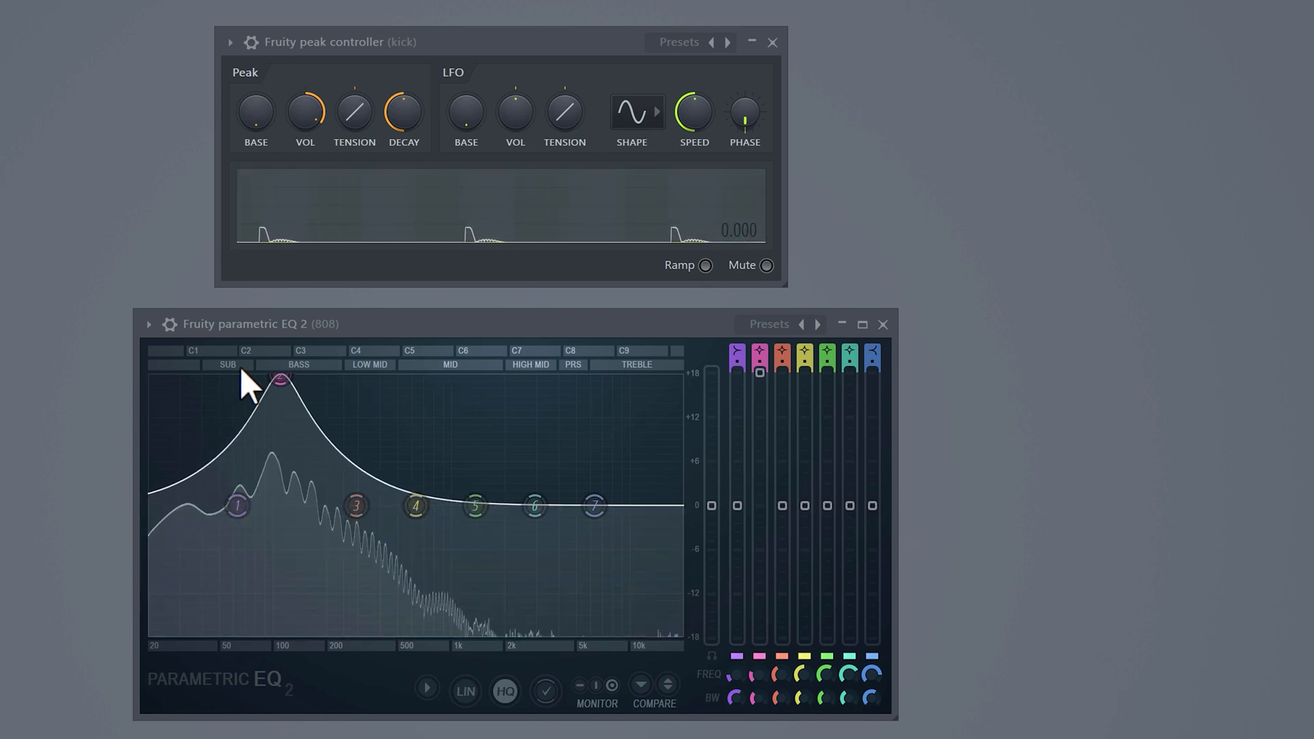
mouse_move(327, 294)
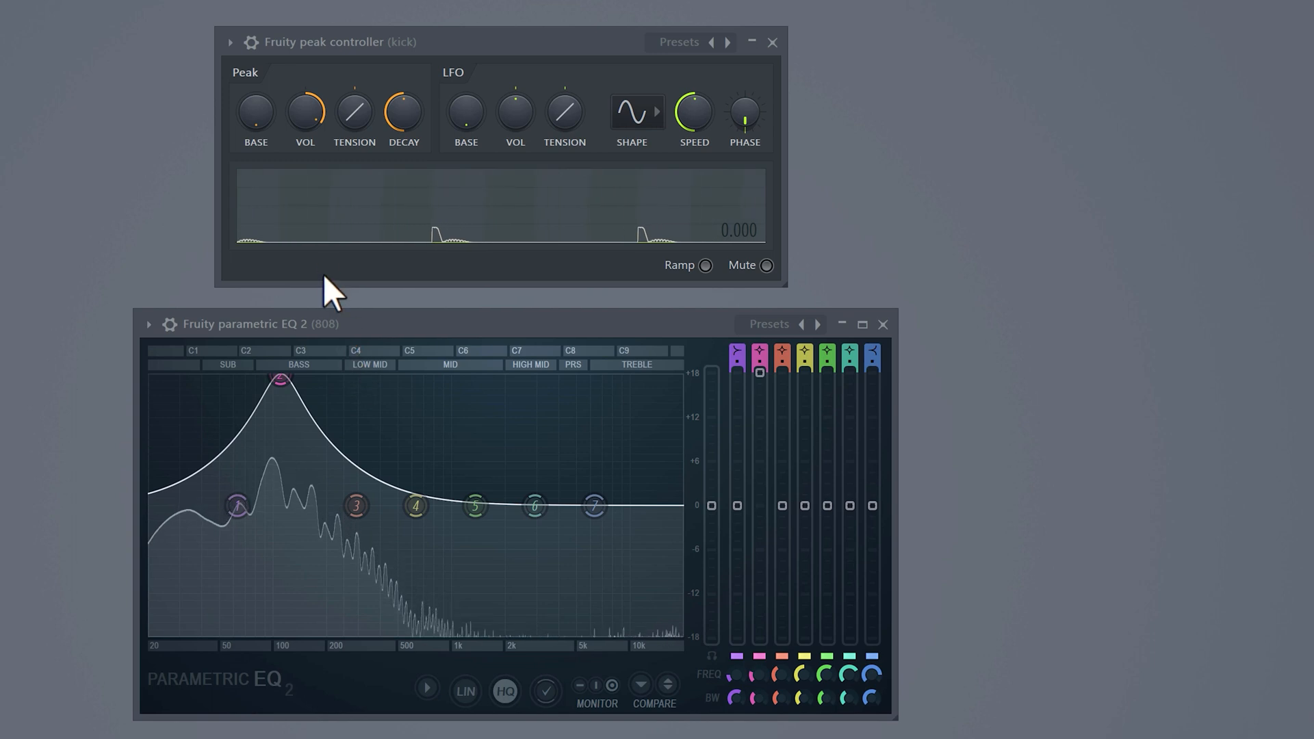
left_click_drag(255, 112, 256, 105)
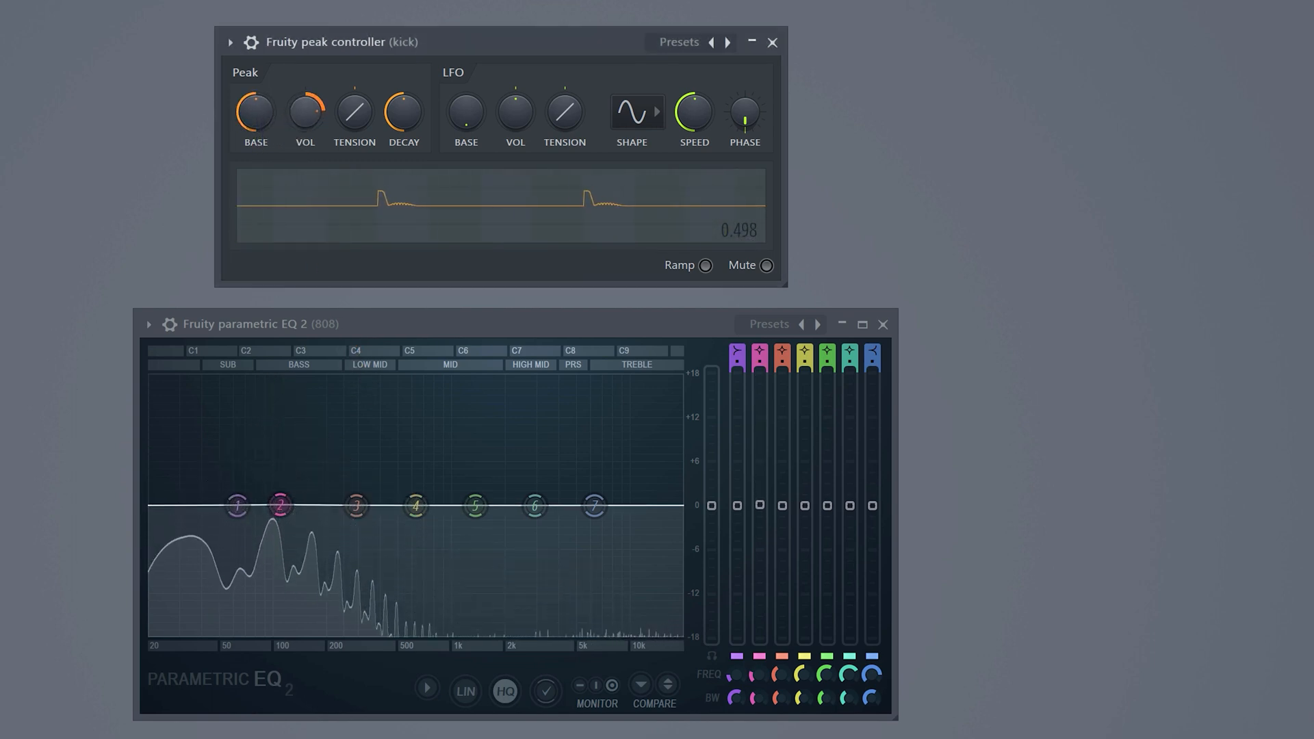
left_click_drag(304, 112, 303, 130)
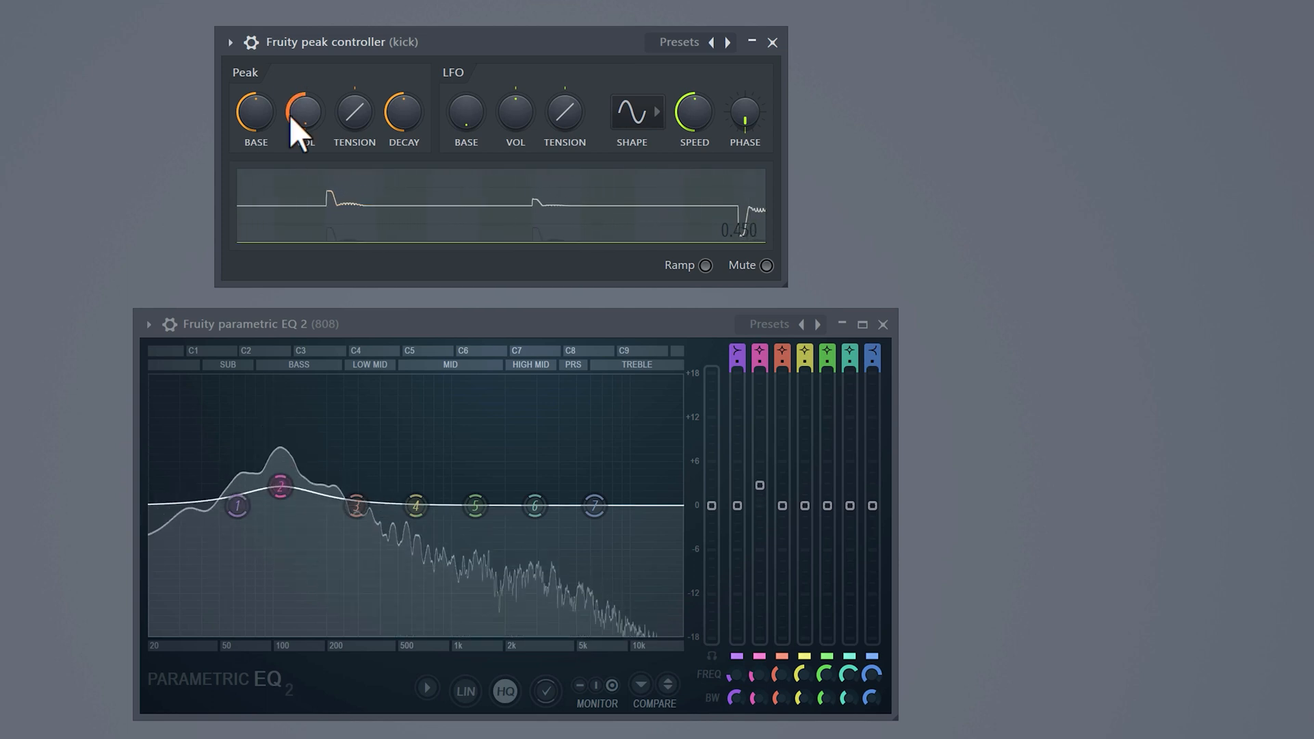
left_click_drag(303, 112, 303, 100)
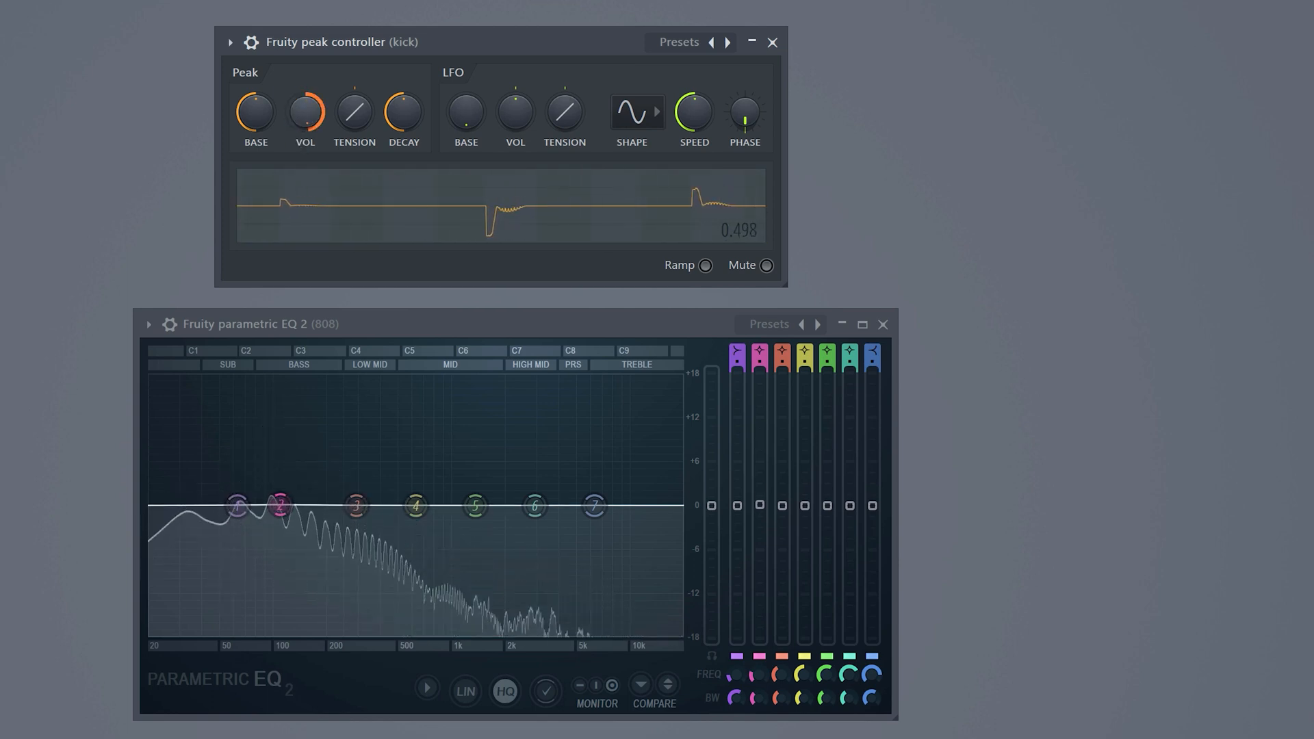